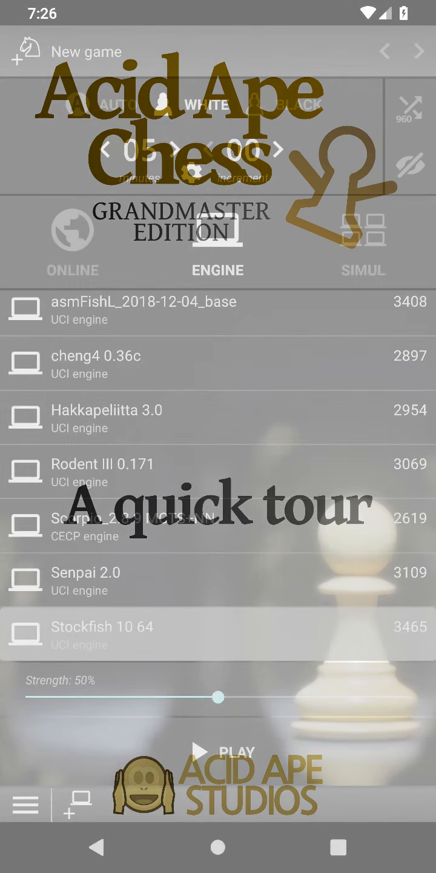
- Start a 5+0 game against Stockfish 10 64 and view it saved in My games as a 0-1 loss
left_click(24, 805)
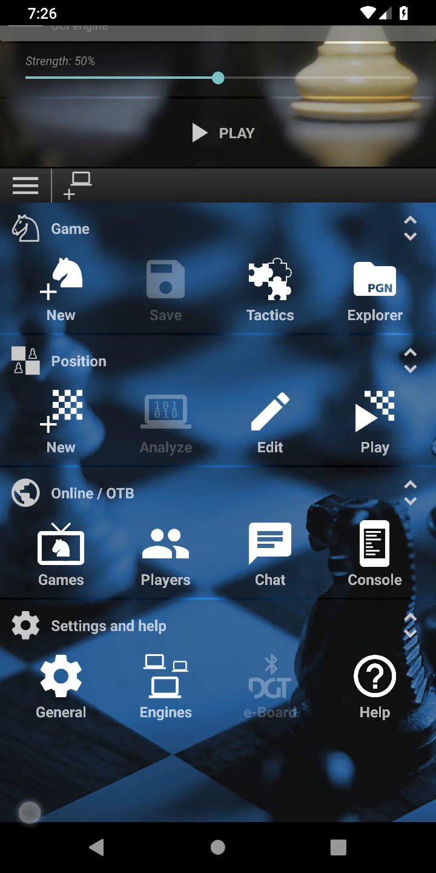
left_click(60, 677)
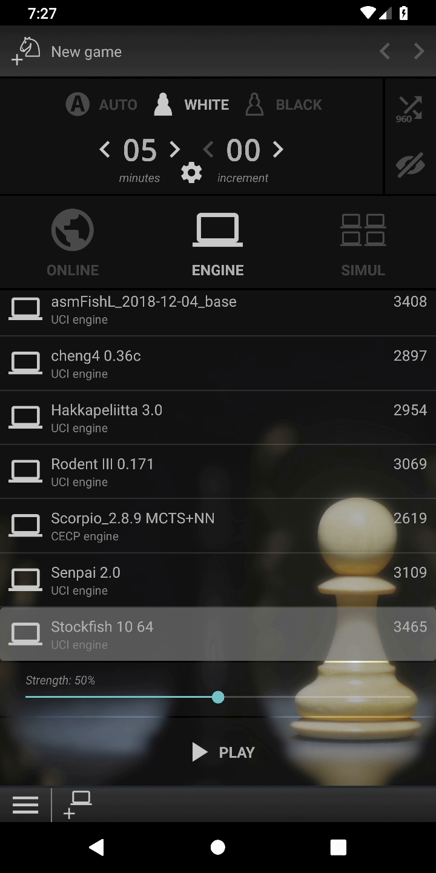
left_click(223, 751)
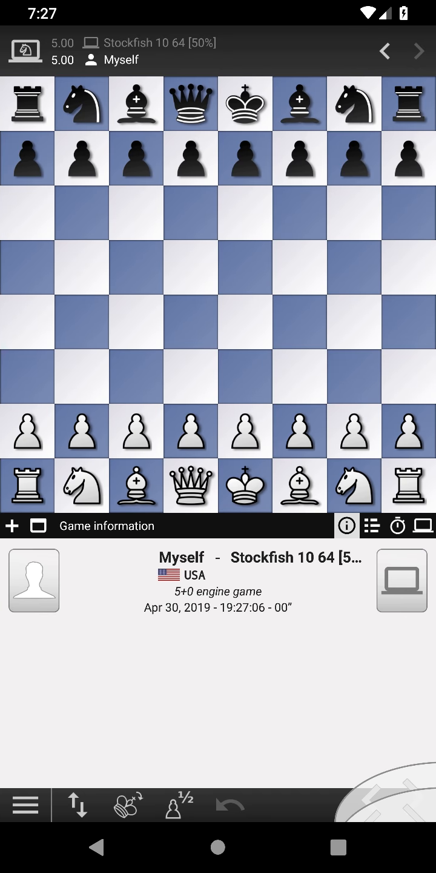
left_click(244, 430)
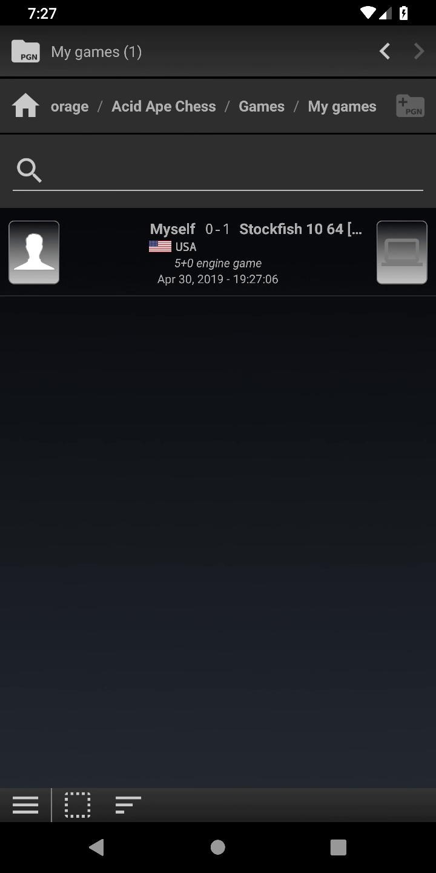
- Show the OTB players database with its 260,000+ rated players
left_click(218, 251)
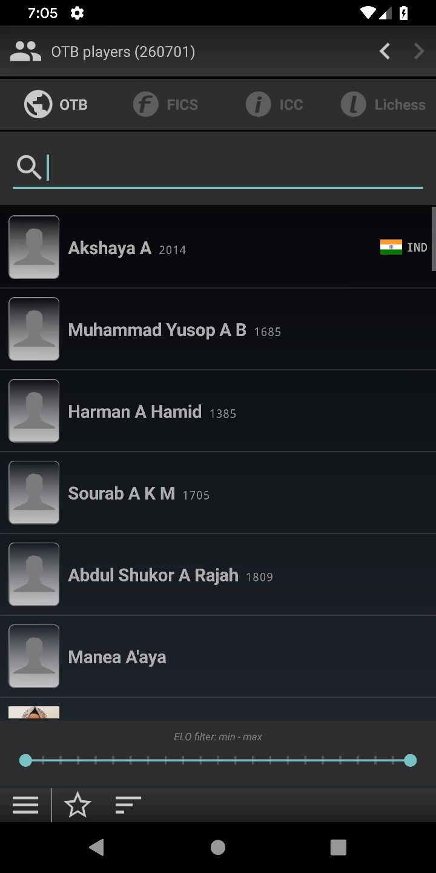
- Sort OTB players by Elo descending and mark Fabiano Caruana as a favourite in his game list
left_click(128, 805)
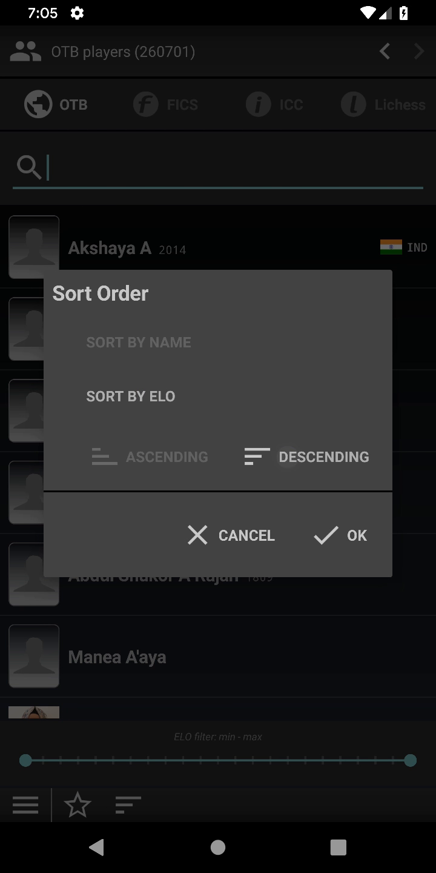
left_click(356, 535)
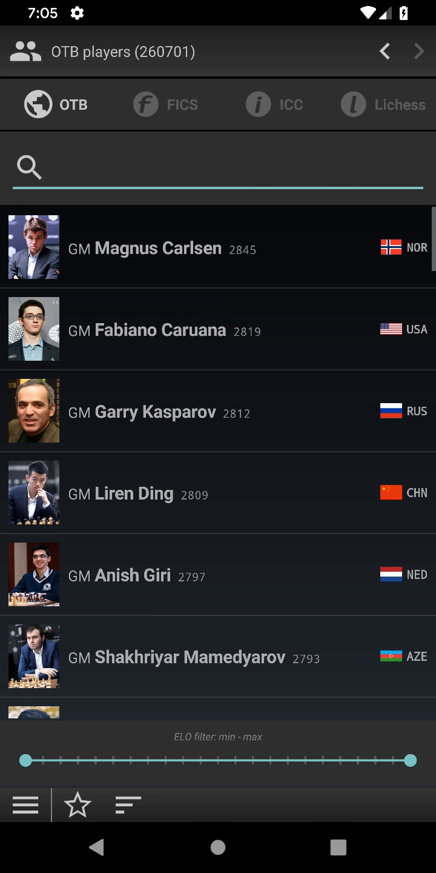
left_click(158, 330)
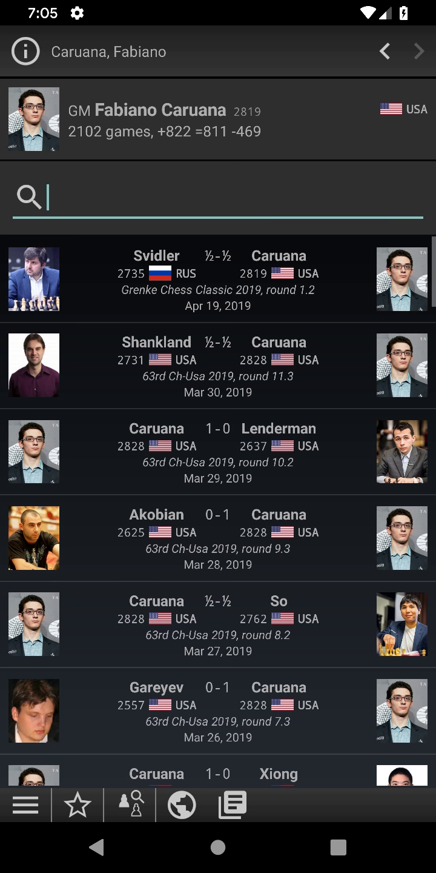
left_click(77, 805)
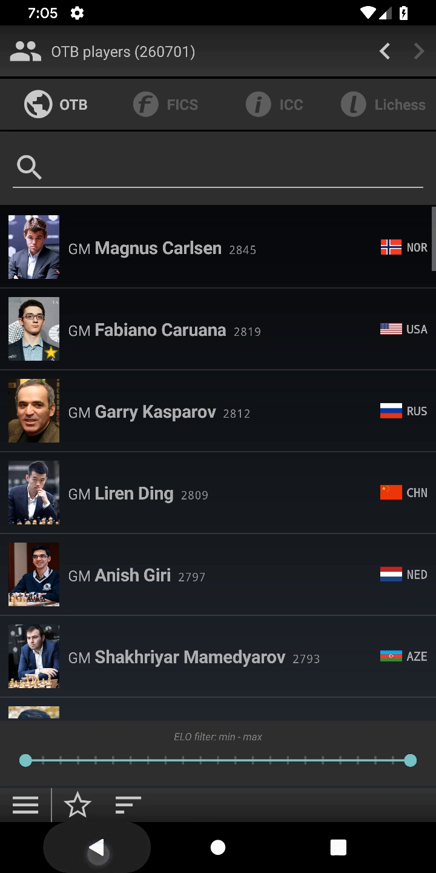
scroll("down", 3)
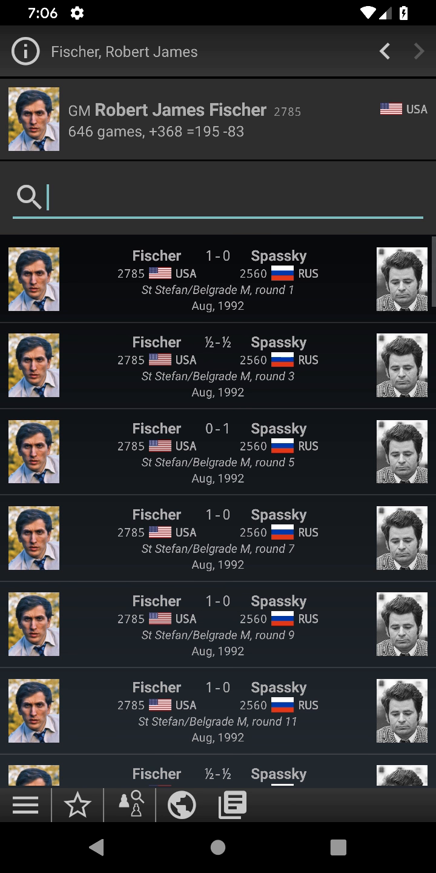
- Return to the player list, browse further down to Bobby Fischer, then bring up the main menu
left_click(77, 805)
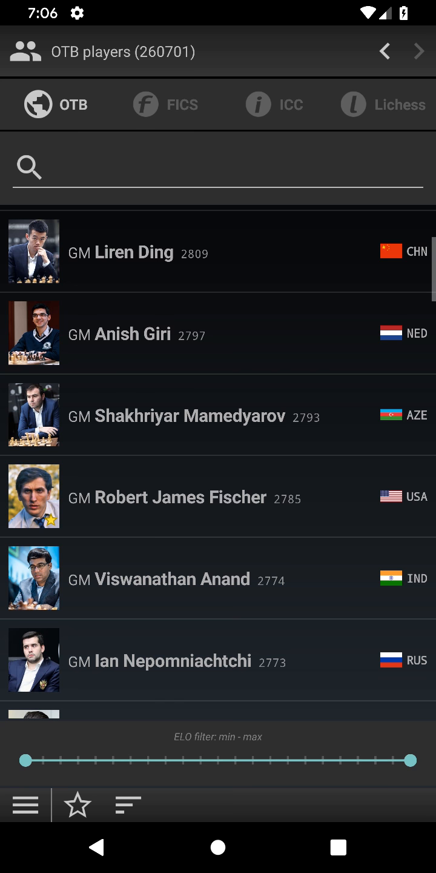
scroll("down", 3)
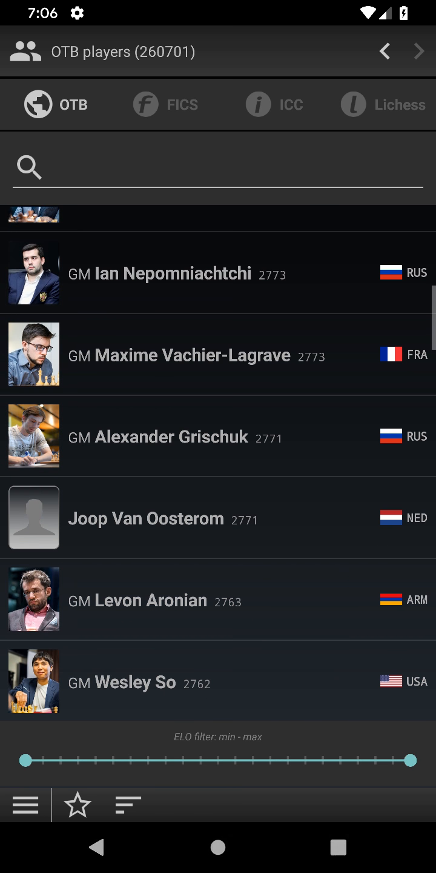
scroll("down", 3)
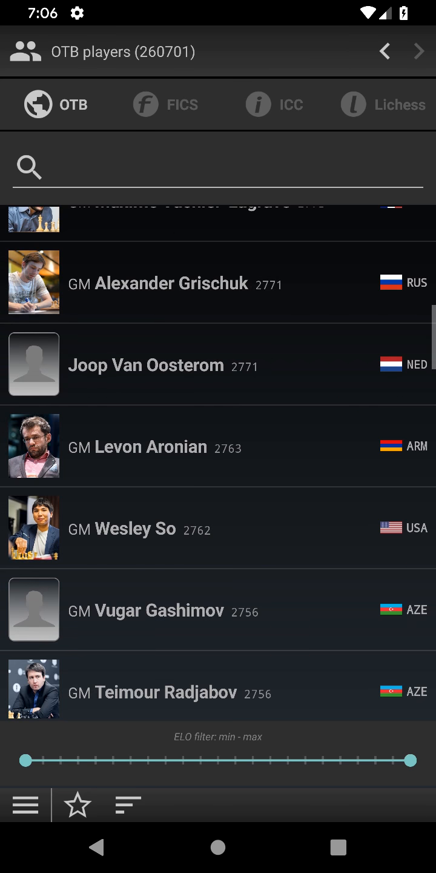
scroll("down", 3)
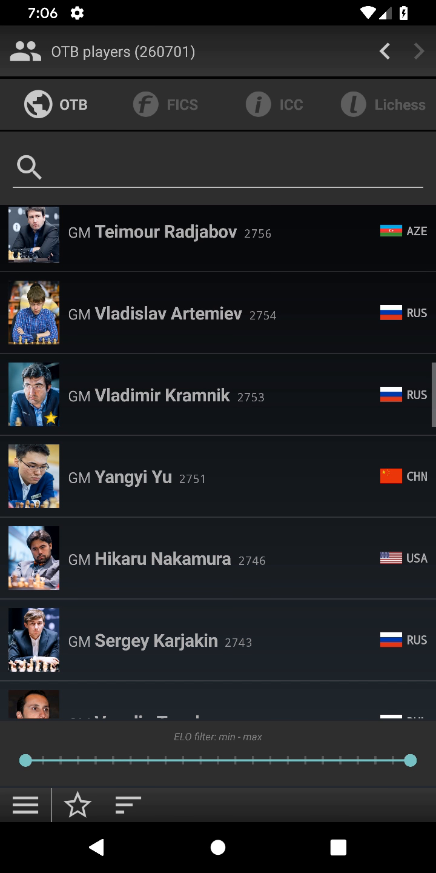
left_click(78, 805)
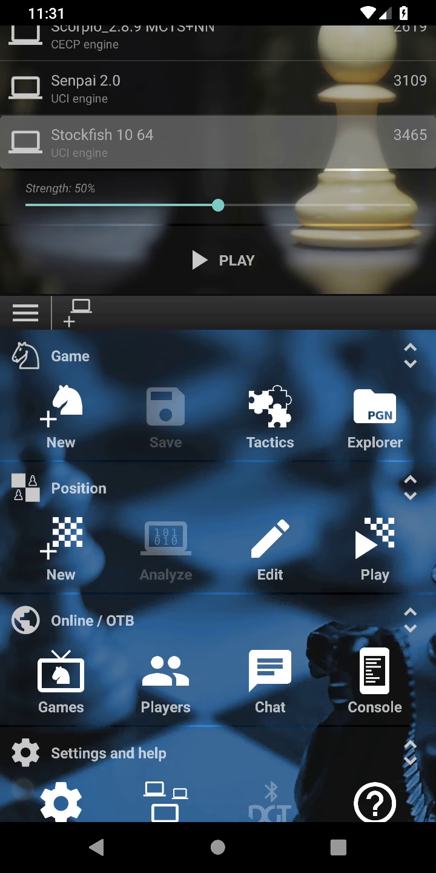
- Add Arasan 21.2 as a second analyser of the Caruana–Yu game beside Stockfish 10 64, then show the menu
left_click(61, 415)
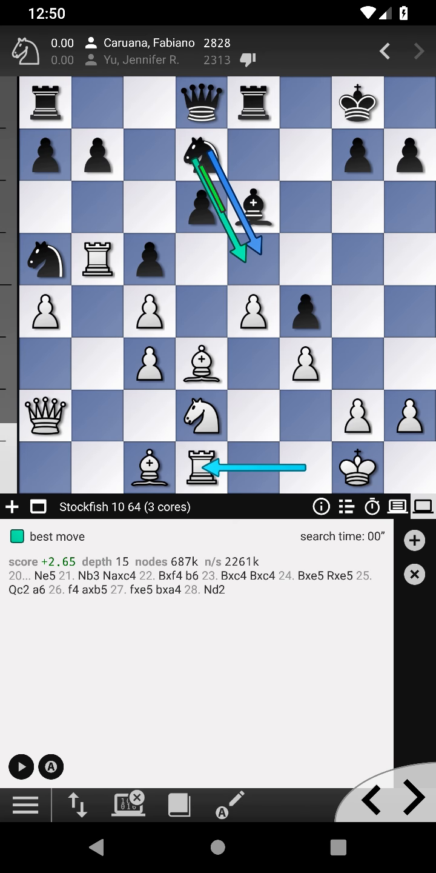
left_click(414, 542)
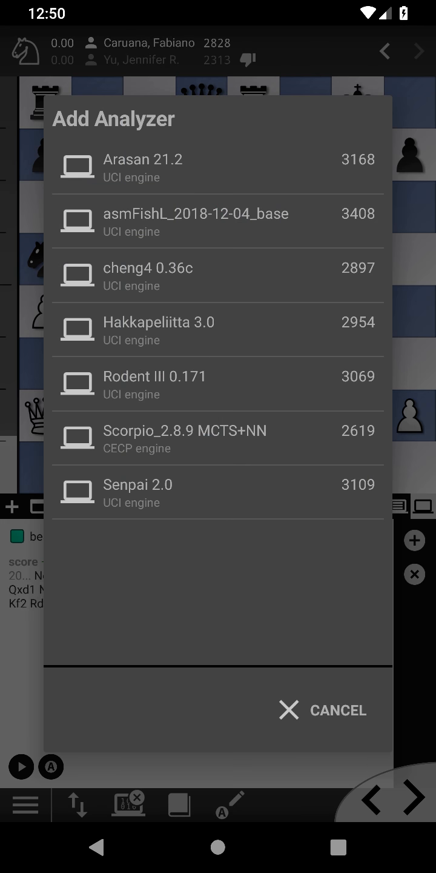
left_click(143, 167)
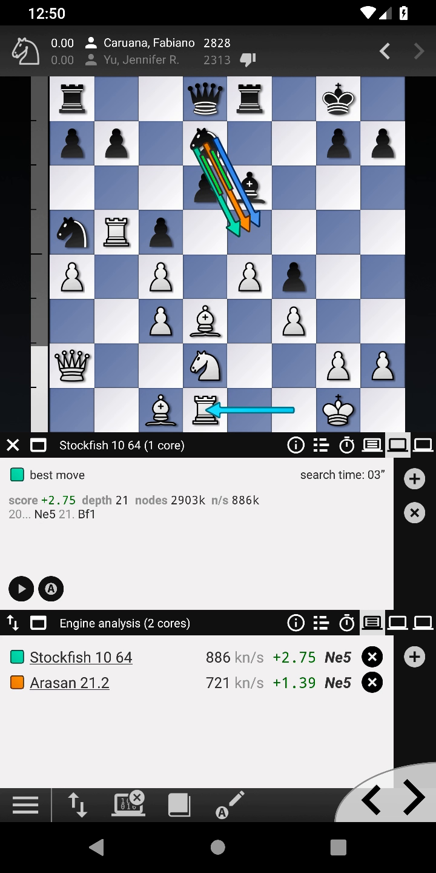
left_click(423, 444)
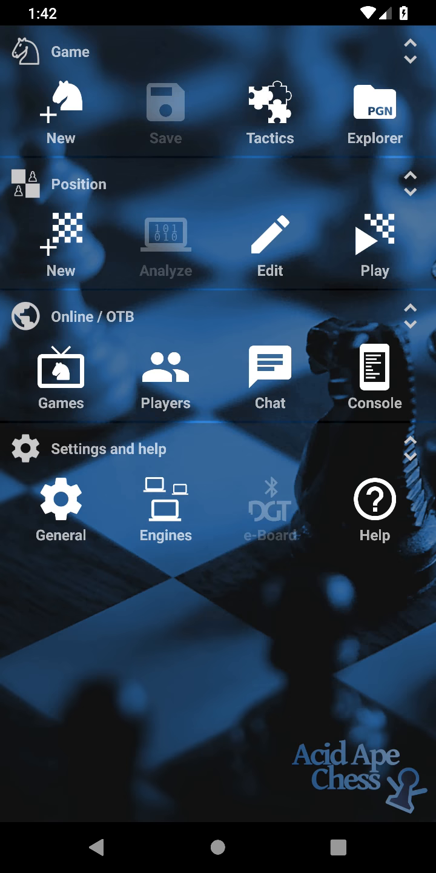
- In the position editor place White Kc1 and Black Ke6, e5, f6, then finish editing
left_click(269, 234)
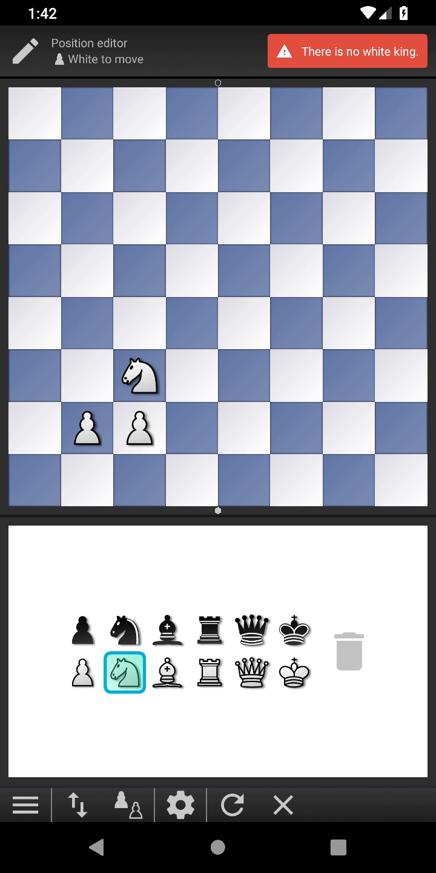
left_click(295, 672)
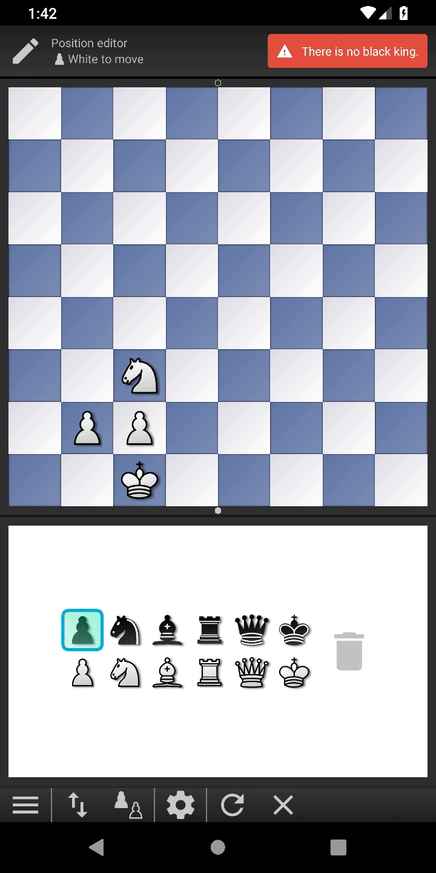
left_click(296, 218)
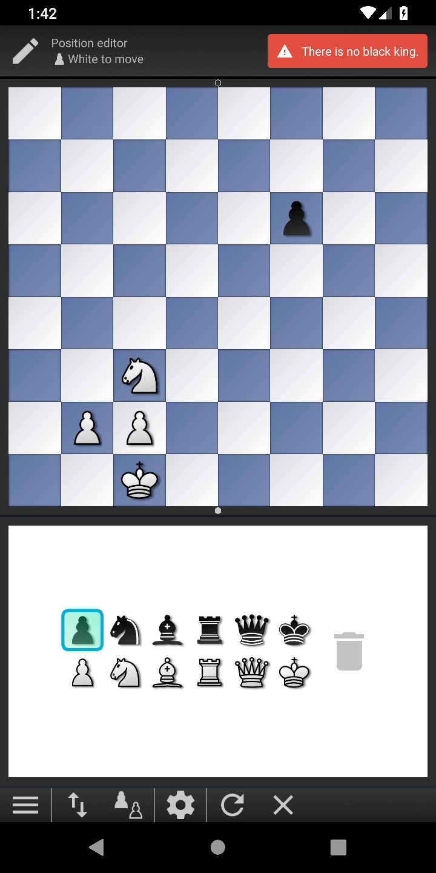
left_click(245, 271)
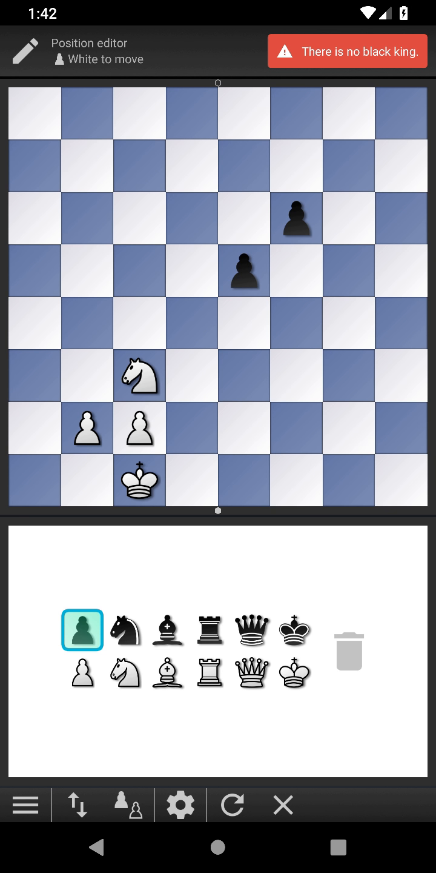
left_click(294, 630)
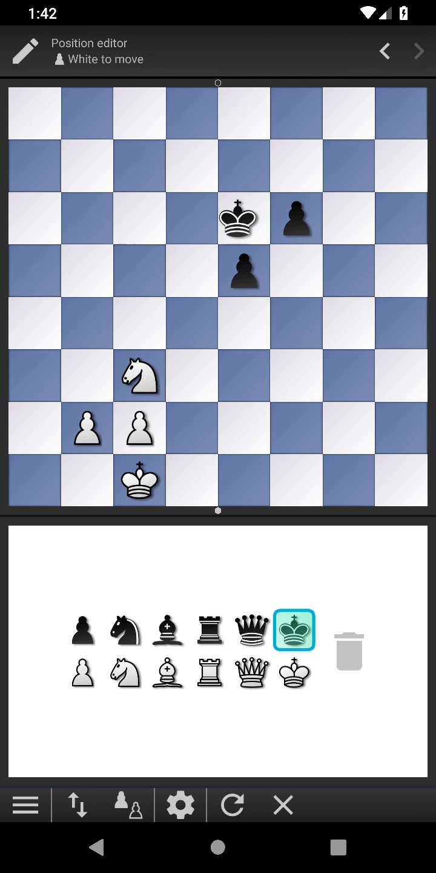
left_click(24, 805)
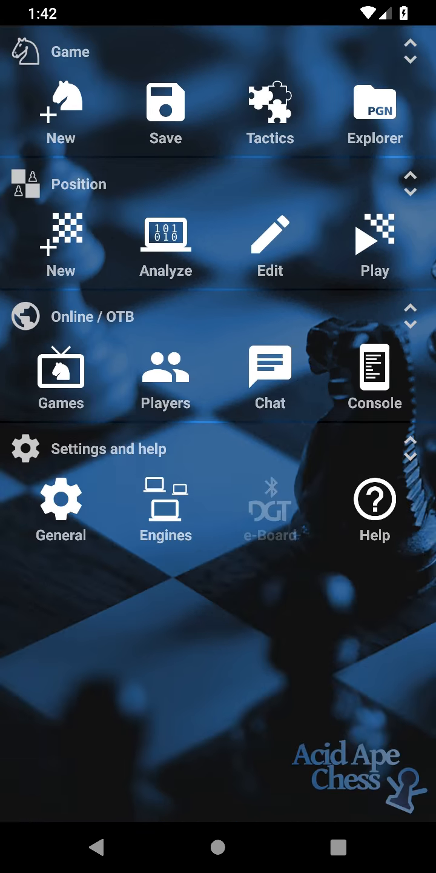
- Let Stockfish 10 64 auto-annotate the Botez–Laubscher game to 100% and go to its final move
left_click(165, 236)
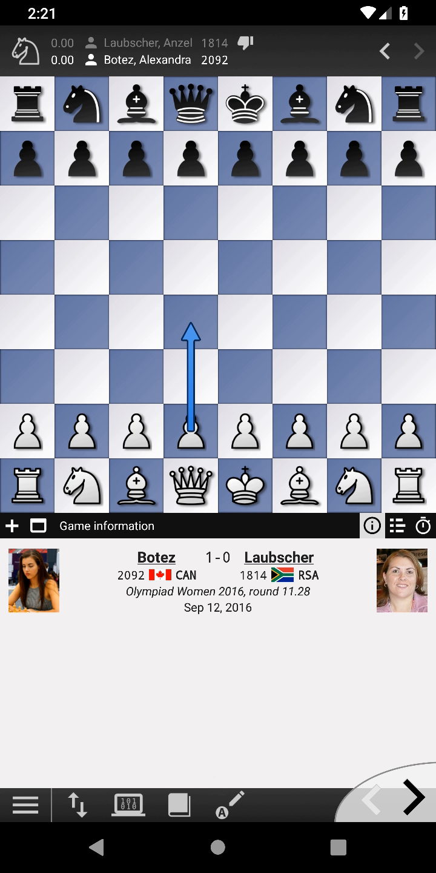
left_click(235, 805)
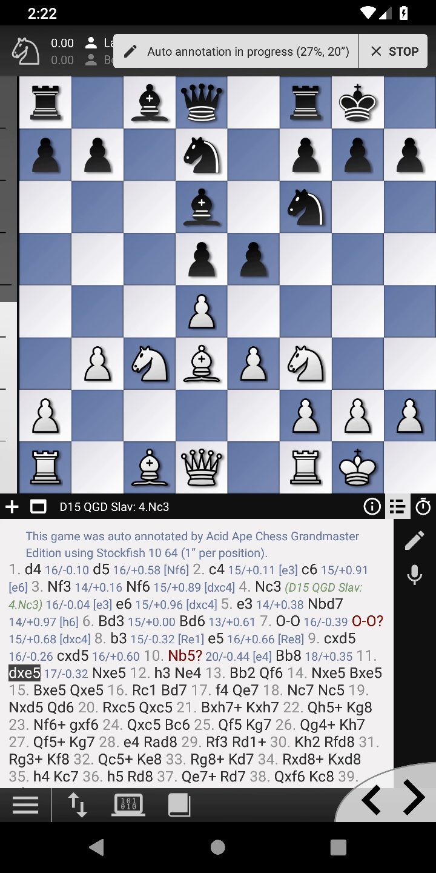
left_click(412, 798)
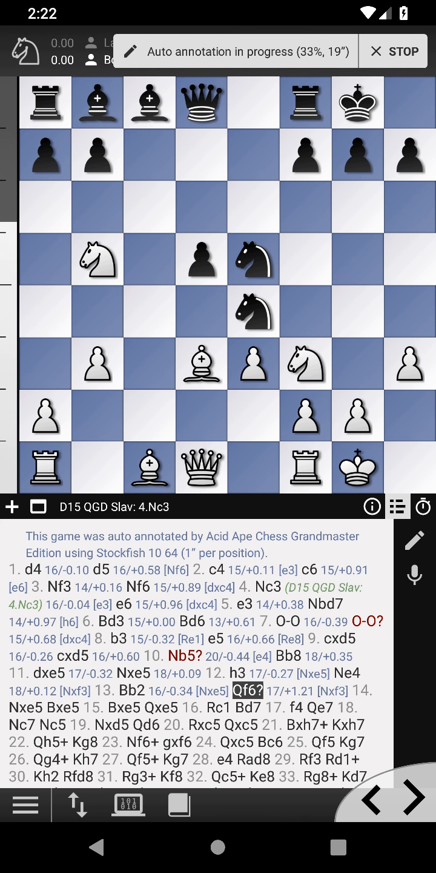
left_click(410, 798)
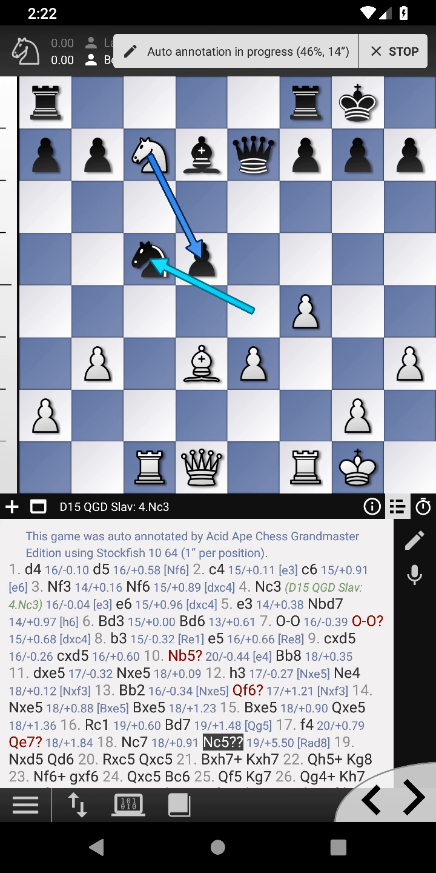
left_click(410, 798)
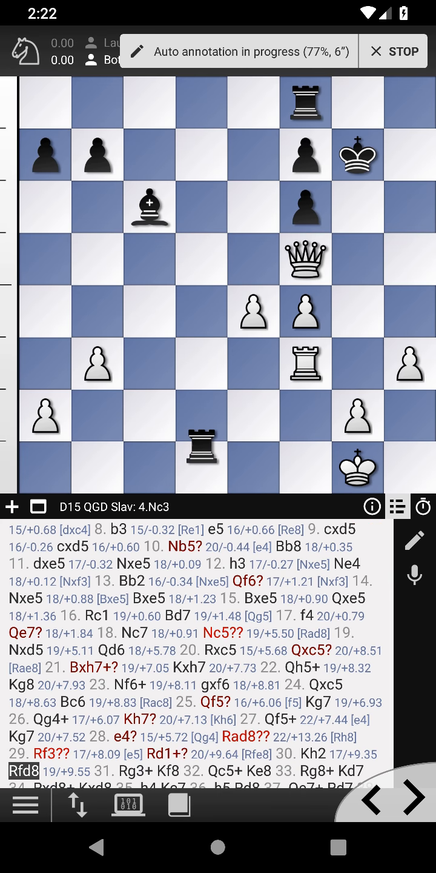
left_click(412, 798)
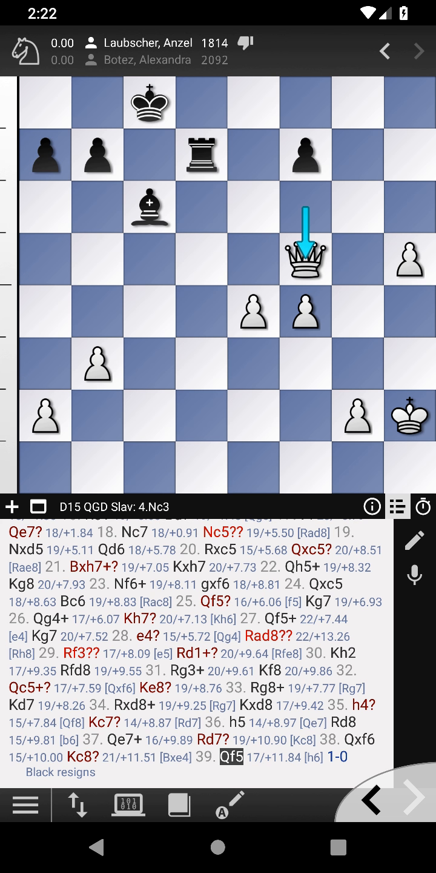
- Scroll to an early middlegame position for Stockfish 10 64 and Arasan 21.2 to analyse
scroll("down", 3)
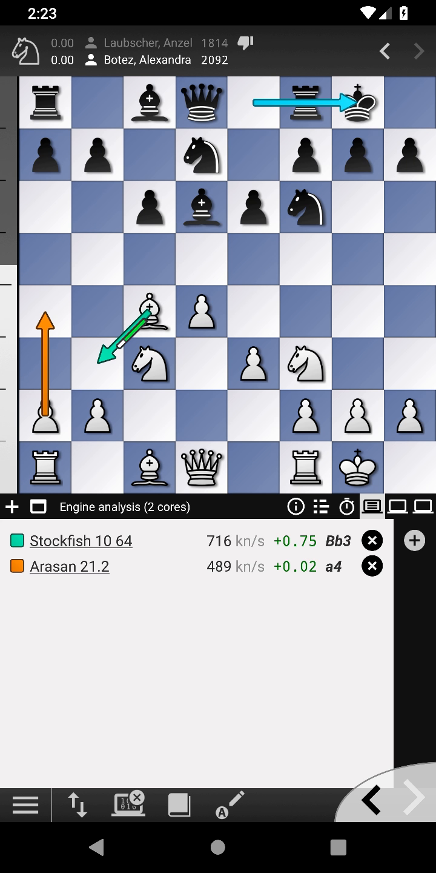
- Switch back to the annotated move list to comment on 7...dxc4
left_click(321, 507)
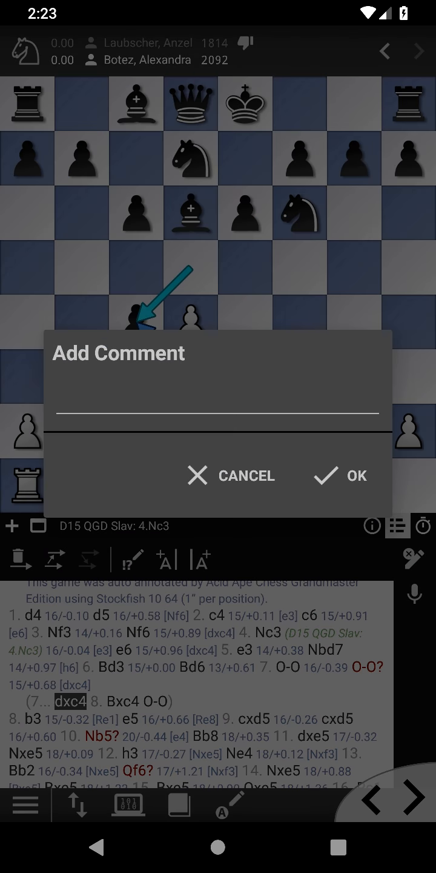
- Enter the comment "to be verified" on 7...dxc4, confirm it, and bring up the main menu
type("to")
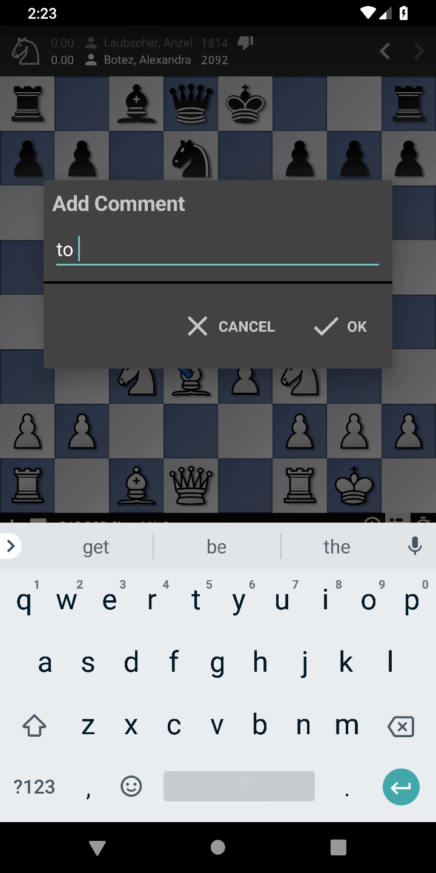
left_click(216, 547)
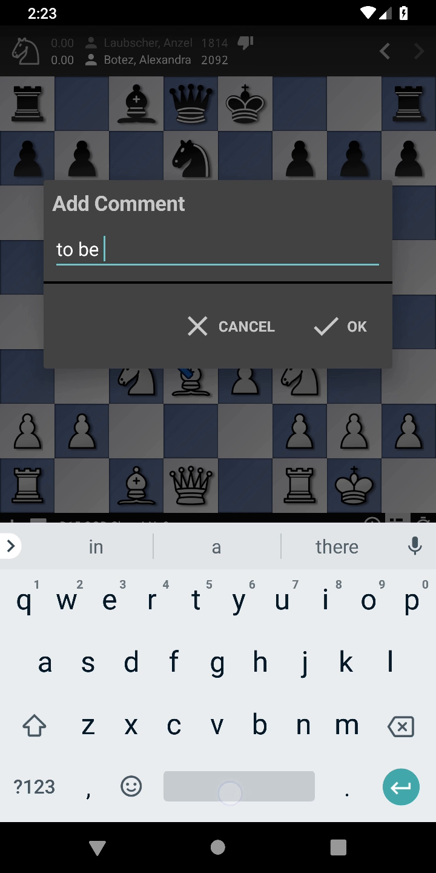
type("v")
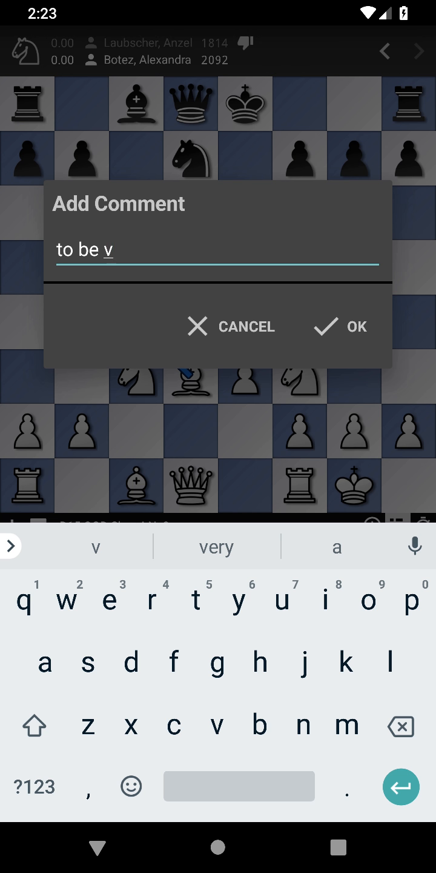
type("er")
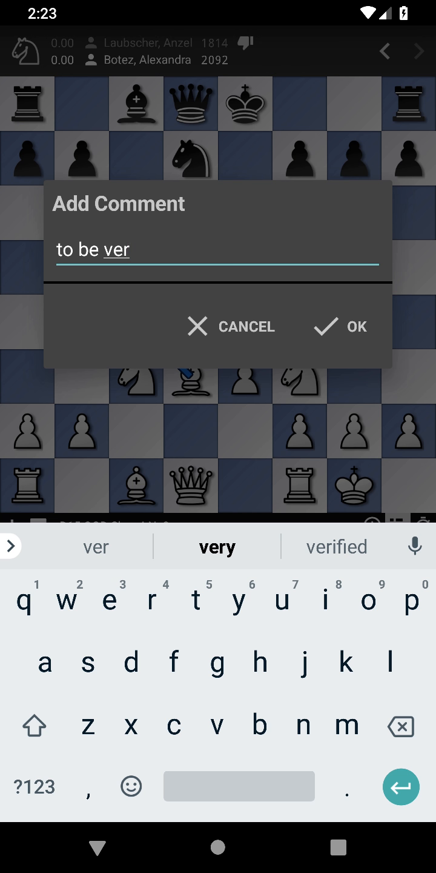
left_click(340, 326)
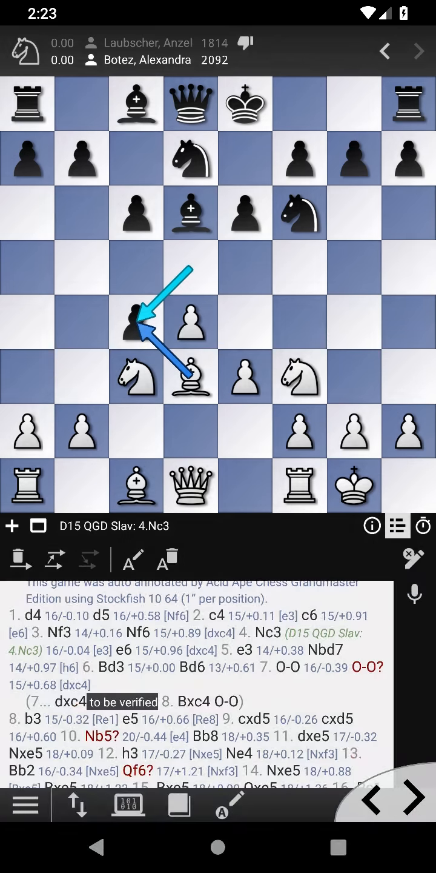
left_click(23, 806)
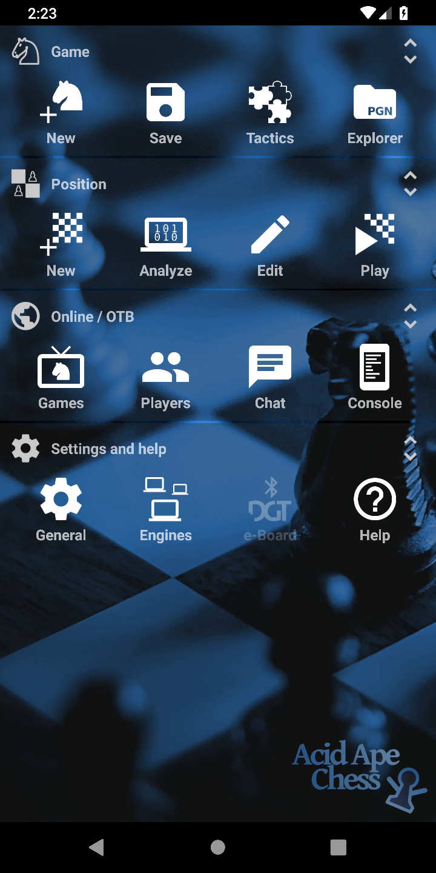
- Set up a new ONLINE game on Lichess at 5 minutes and start playing
left_click(165, 102)
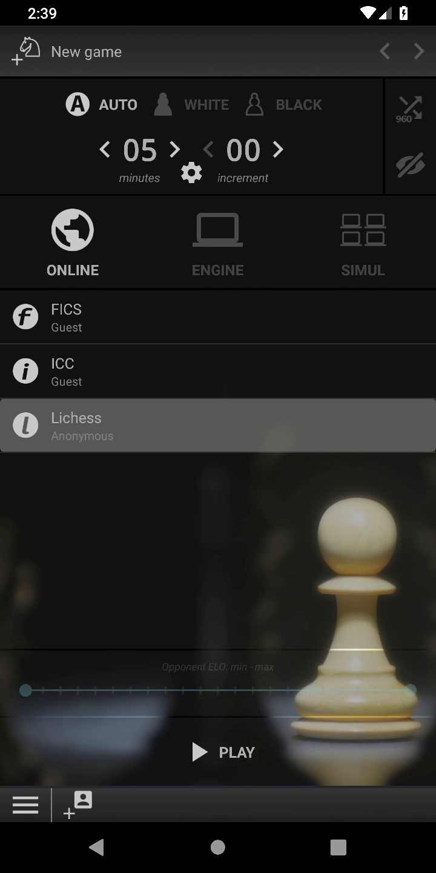
left_click(219, 752)
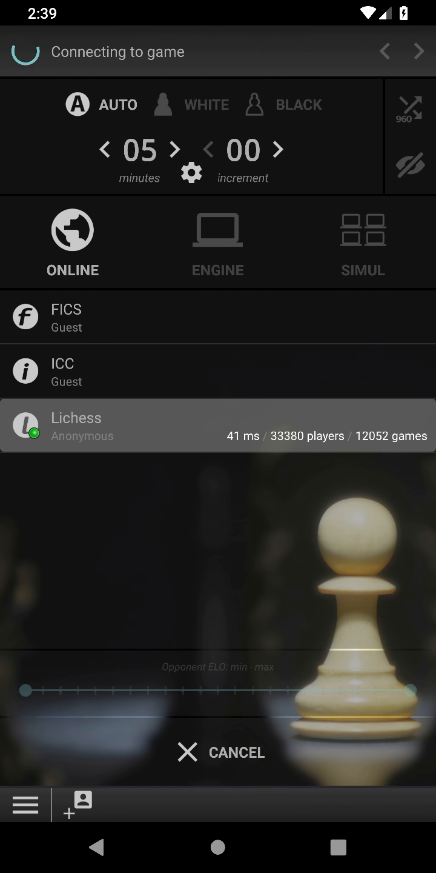
left_click(218, 425)
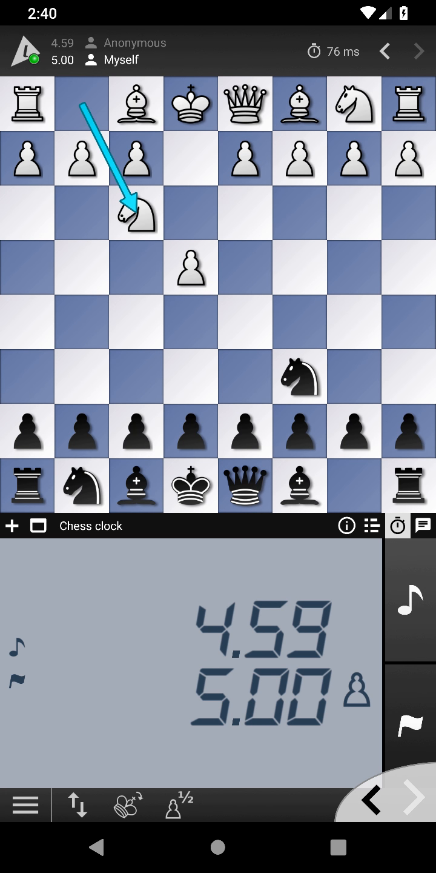
- Play opening moves against the Lichess blitz opponent on the board
left_click(82, 432)
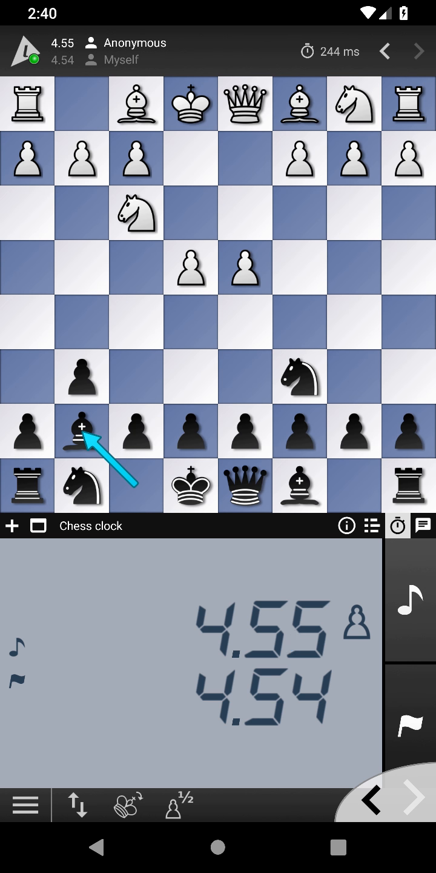
left_click_drag(354, 103, 299, 213)
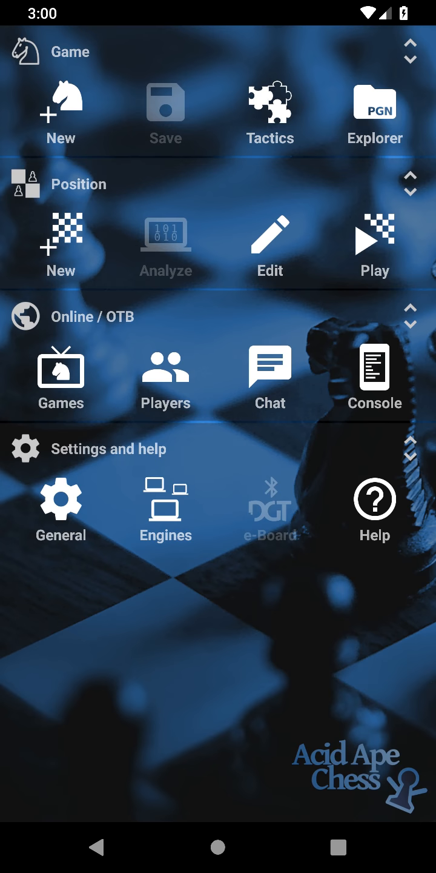
- Set up a 5-minute engine game, Arasan 21.2 as White vs Stockfish 10 64 as Black, and start it
left_click(60, 115)
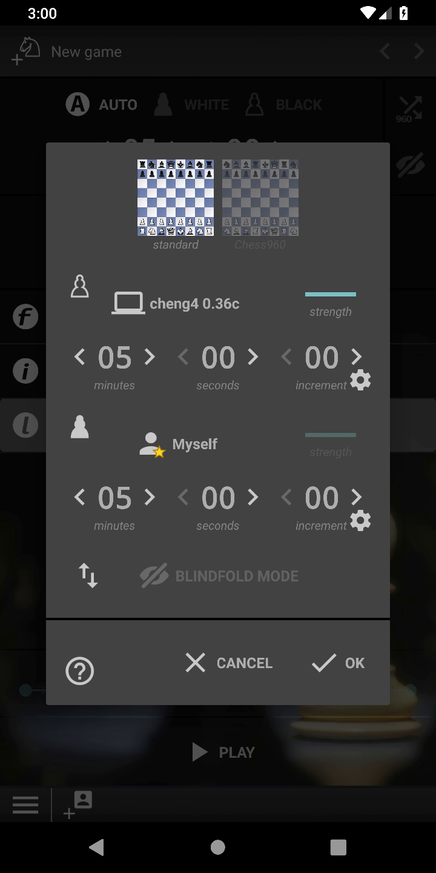
left_click(150, 444)
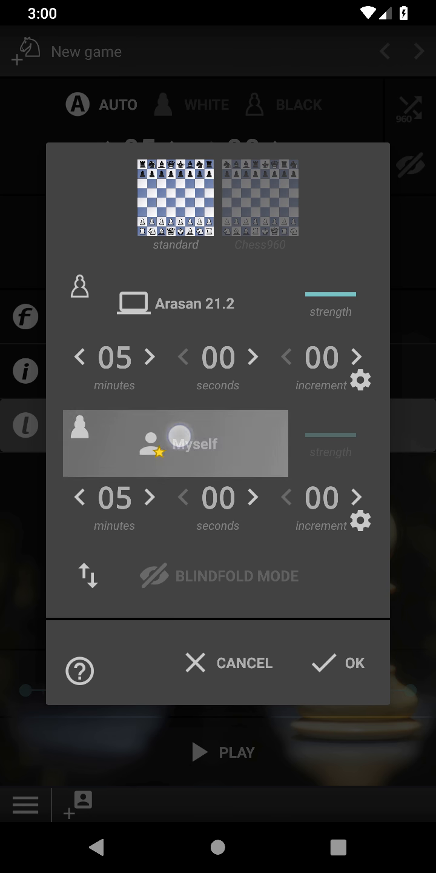
left_click(180, 444)
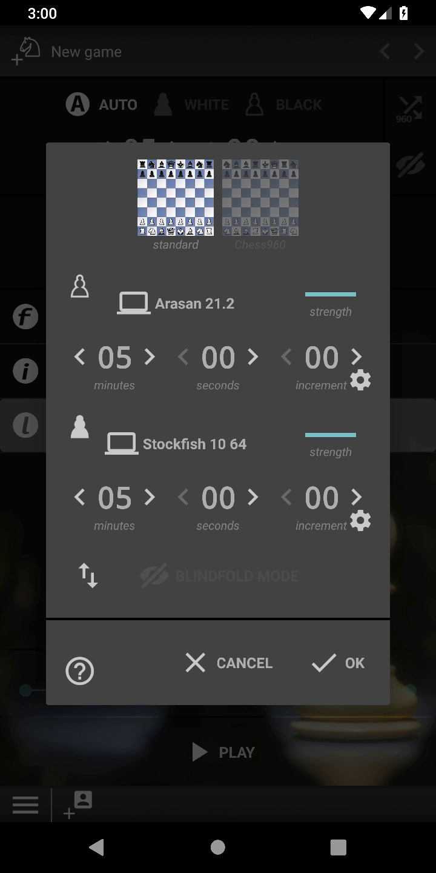
left_click(80, 358)
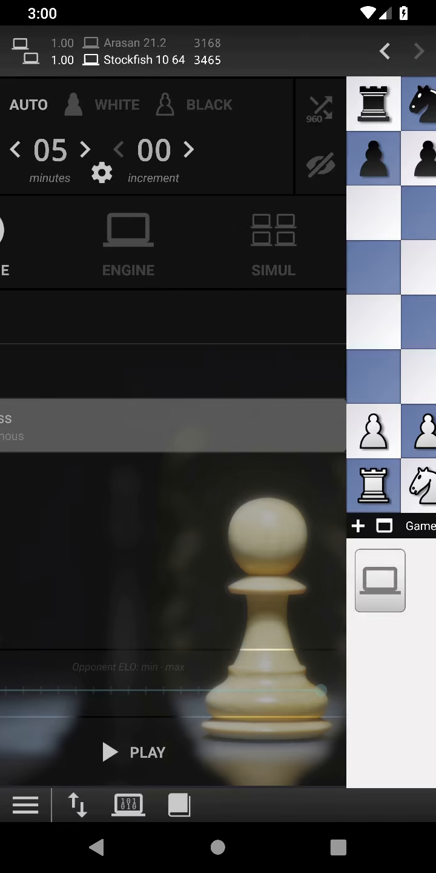
- Show both engines' analysis panels during the match, then return to the new-game screen
left_click(132, 752)
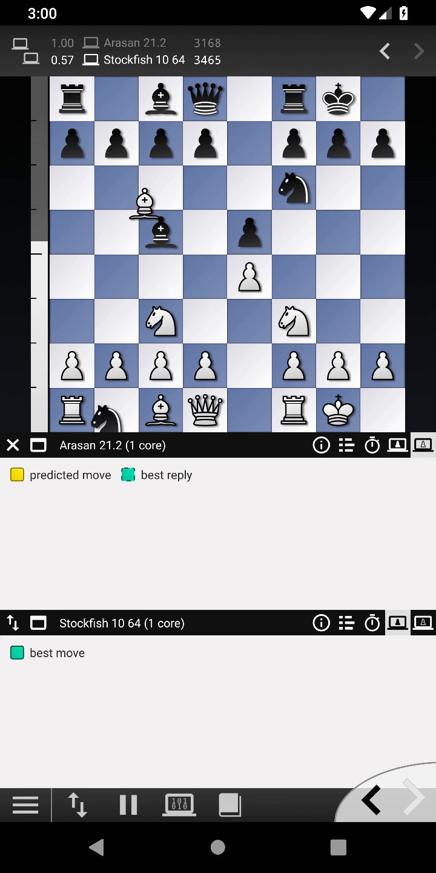
left_click(412, 799)
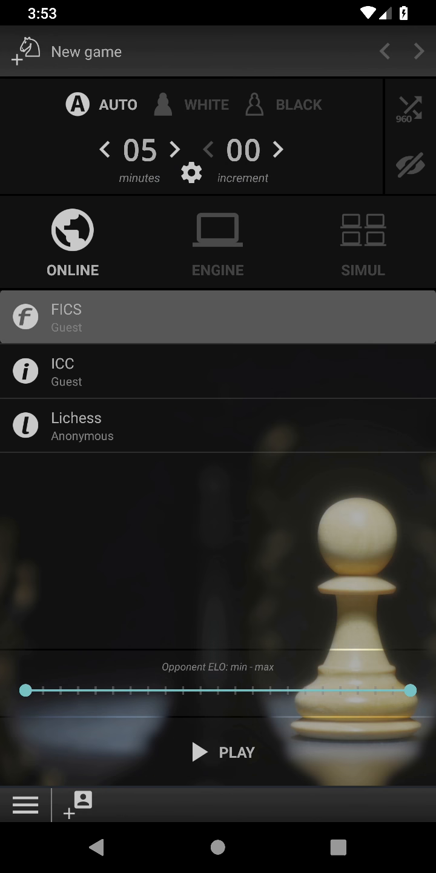
left_click(223, 752)
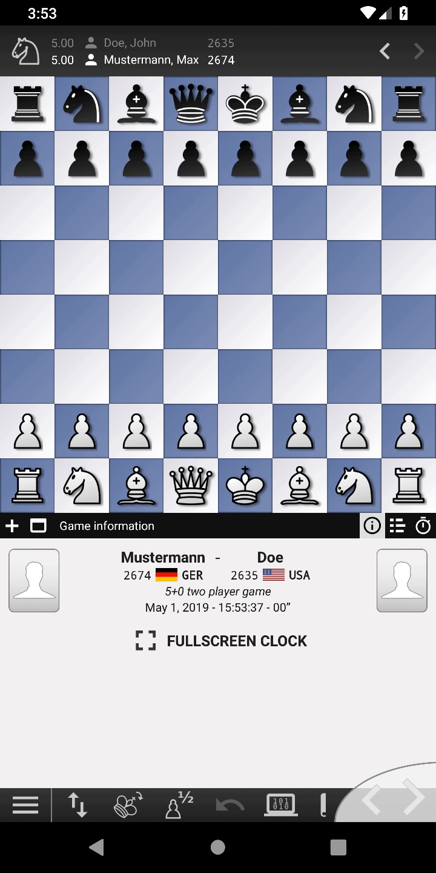
left_click(222, 640)
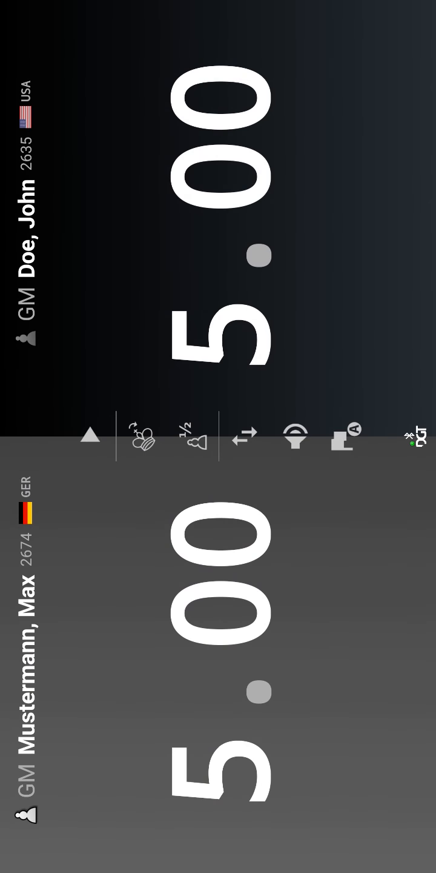
left_click(90, 437)
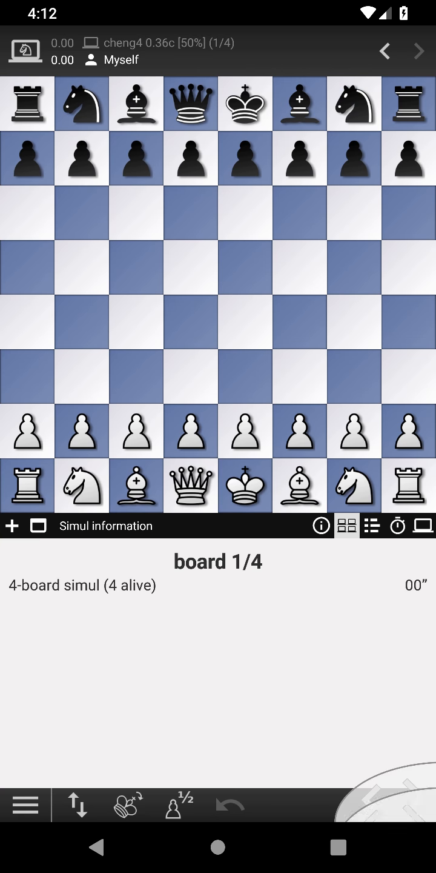
- Advance the simul to board 2/4, then go to the board and piece style settings
left_click(245, 430)
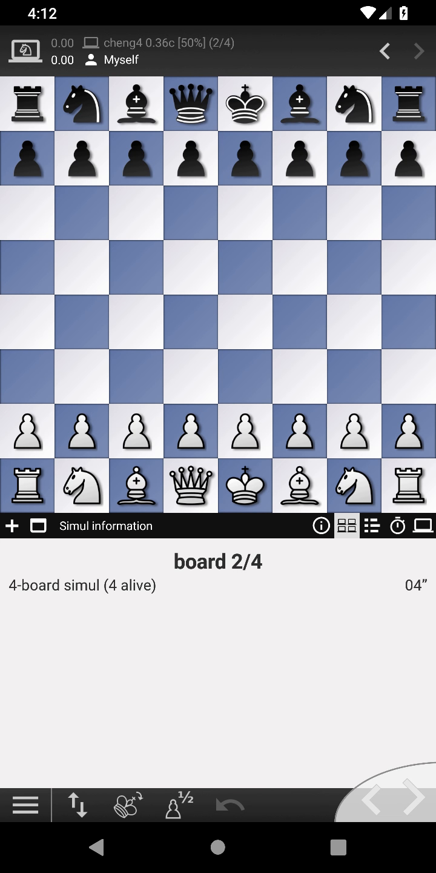
left_click(81, 487)
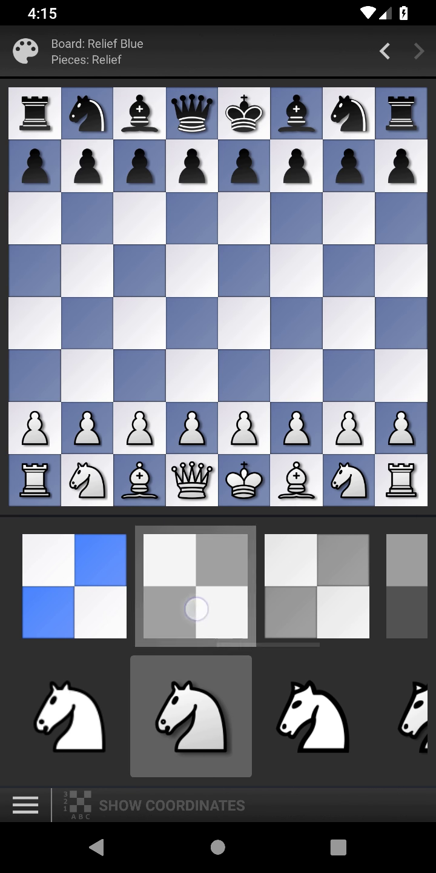
- Try the Iridium board, choose Relief Fantasy pieces, then settle on the wooden Luxury board
left_click(196, 585)
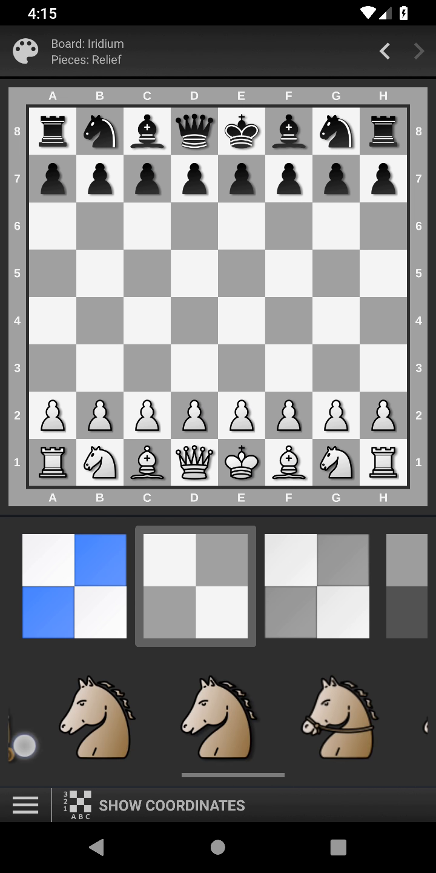
left_click(217, 717)
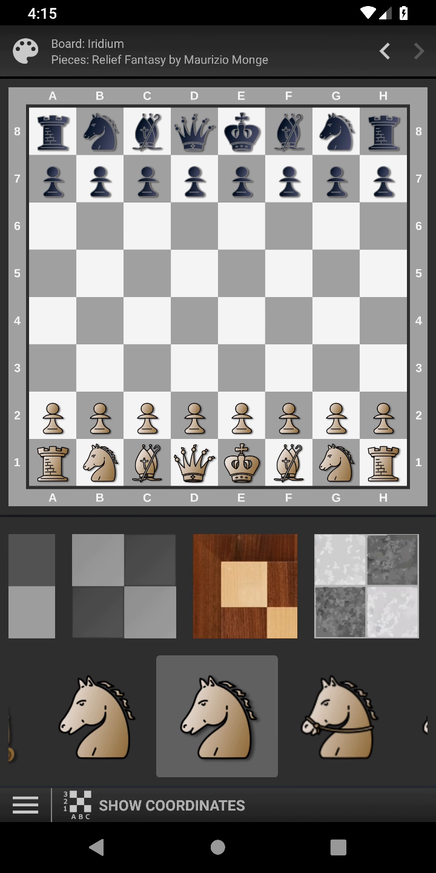
left_click(245, 585)
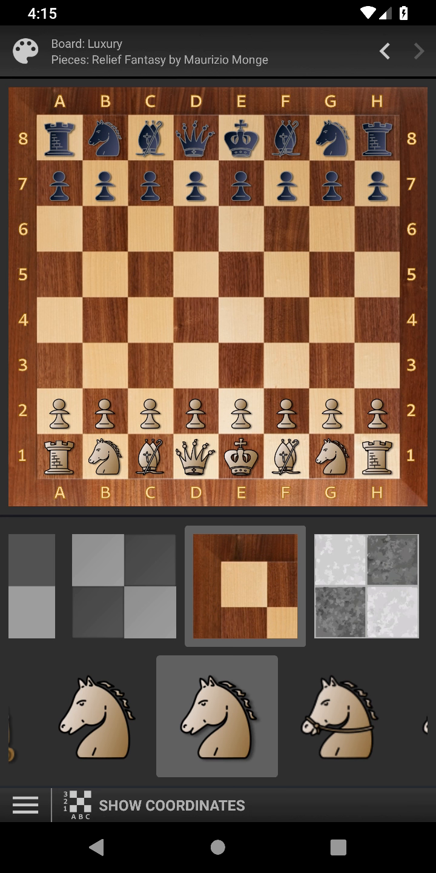